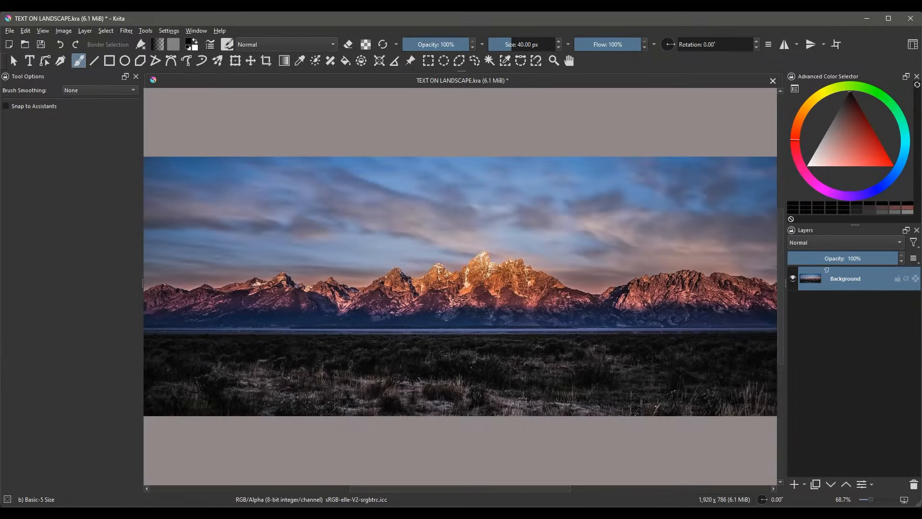
# Duplicate the landscape Background layer with Ctrl+J to create Copy of Background
pyautogui.press('Ctrl+J')
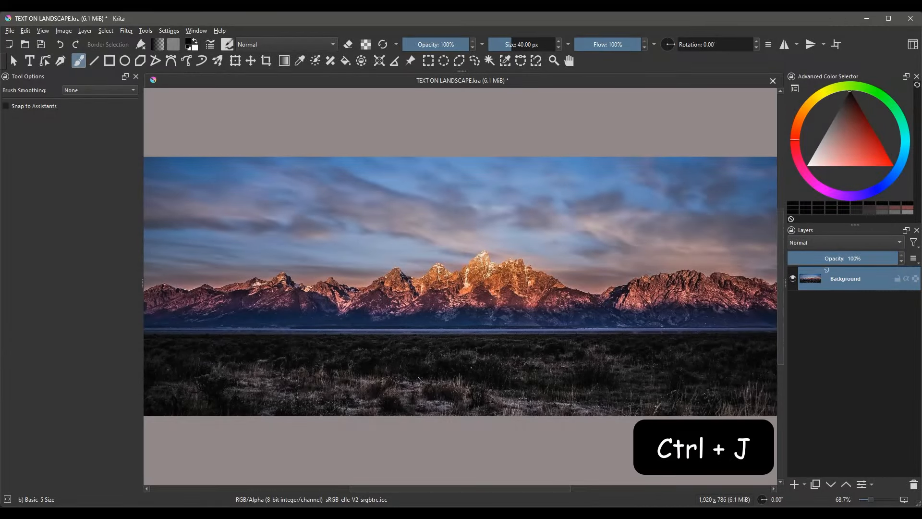
pyautogui.press('ctrl+j')
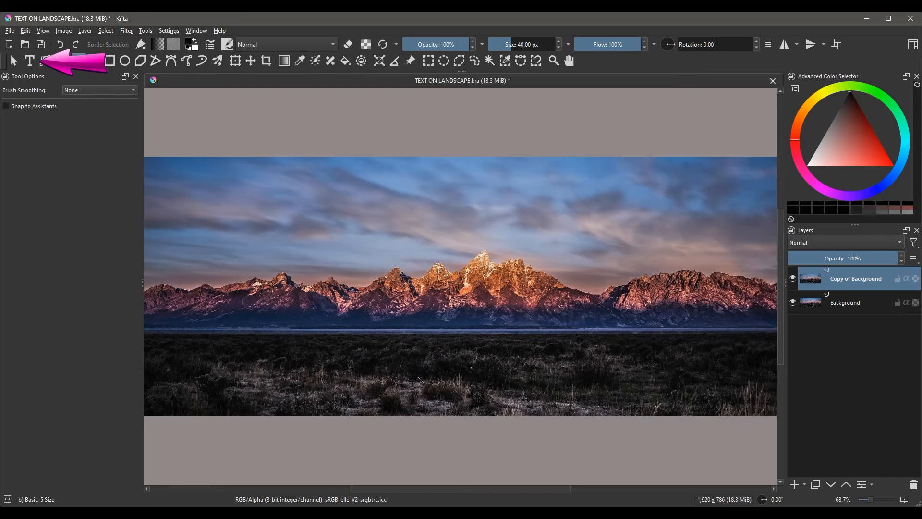
# Create a text layer and replace the placeholder with the word 'Nature'
pyautogui.click(29, 60)
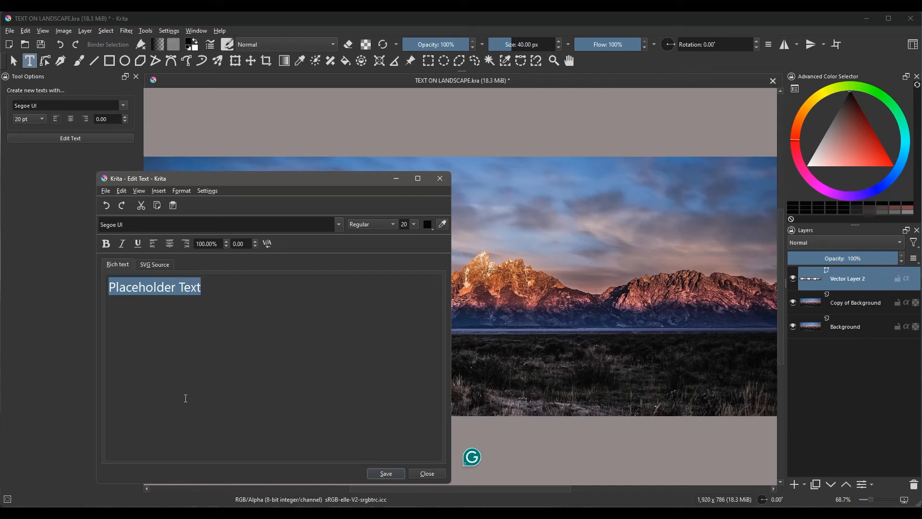
pyautogui.write('Natur')
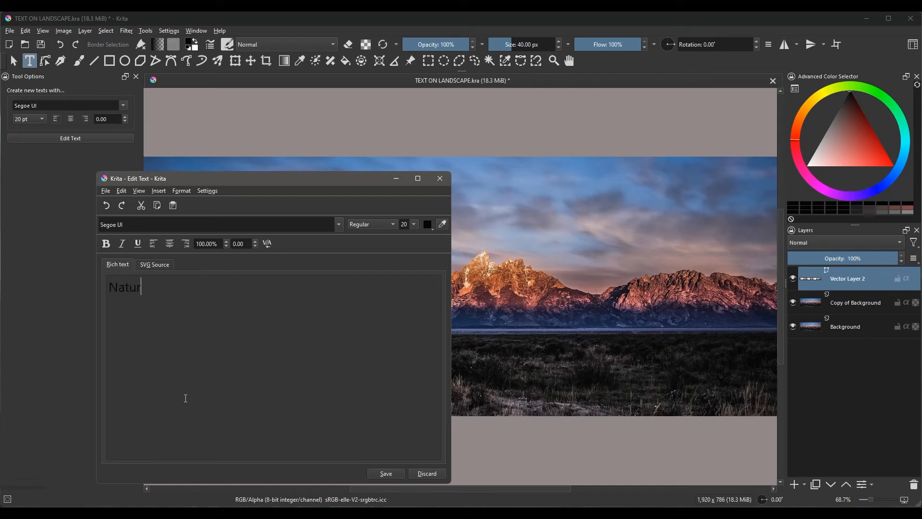
pyautogui.write('e')
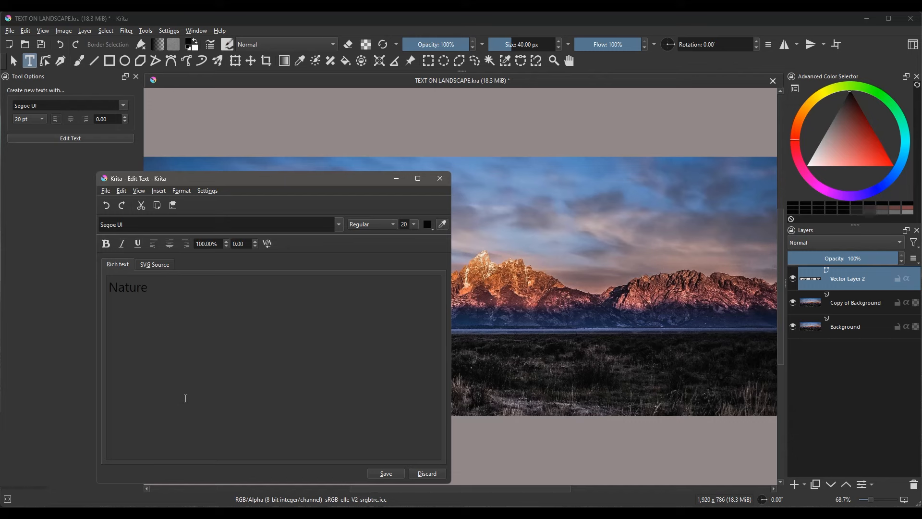
# Set the Nature text to the Luckiest Guy font at size 400
pyautogui.click(147, 288)
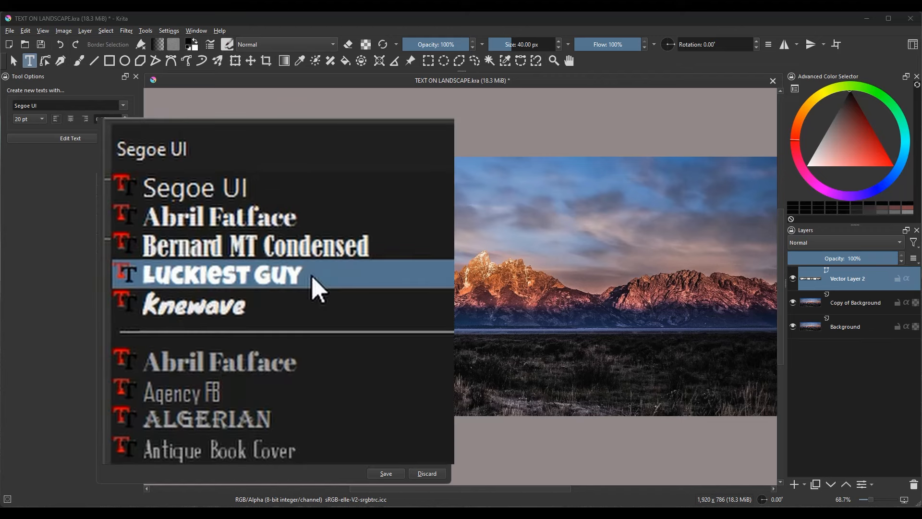
pyautogui.scroll(3)
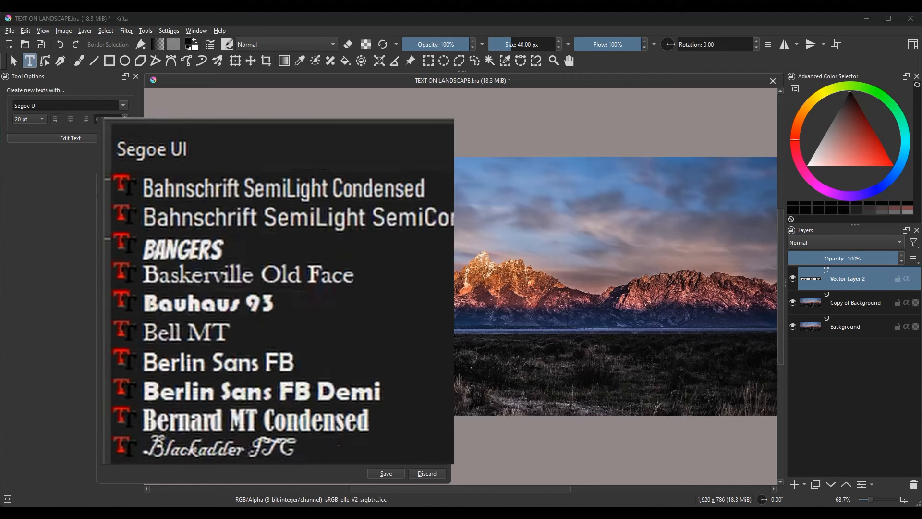
pyautogui.scroll(3)
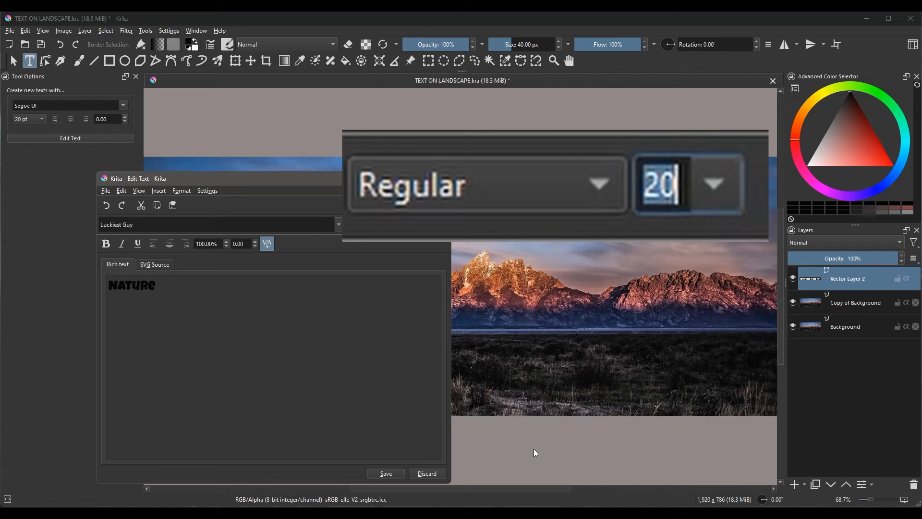
pyautogui.write('400')
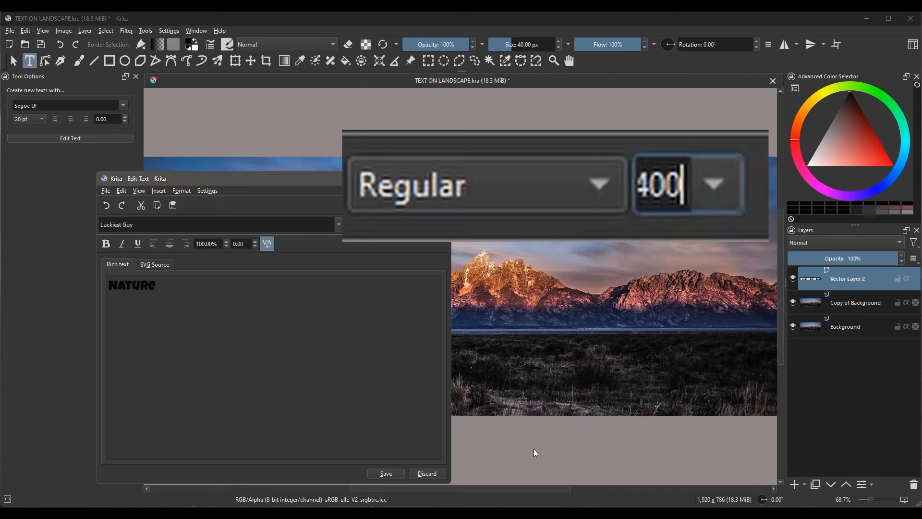
pyautogui.press('Return')
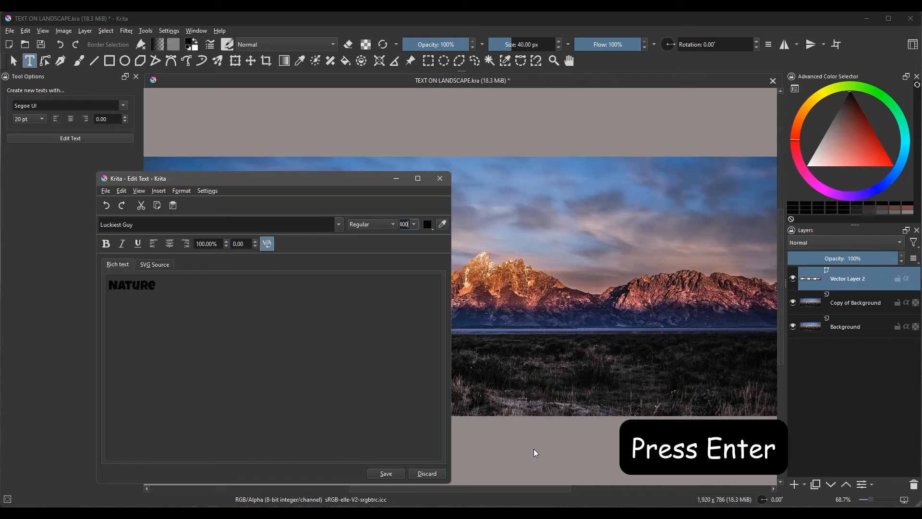
pyautogui.press('Return')
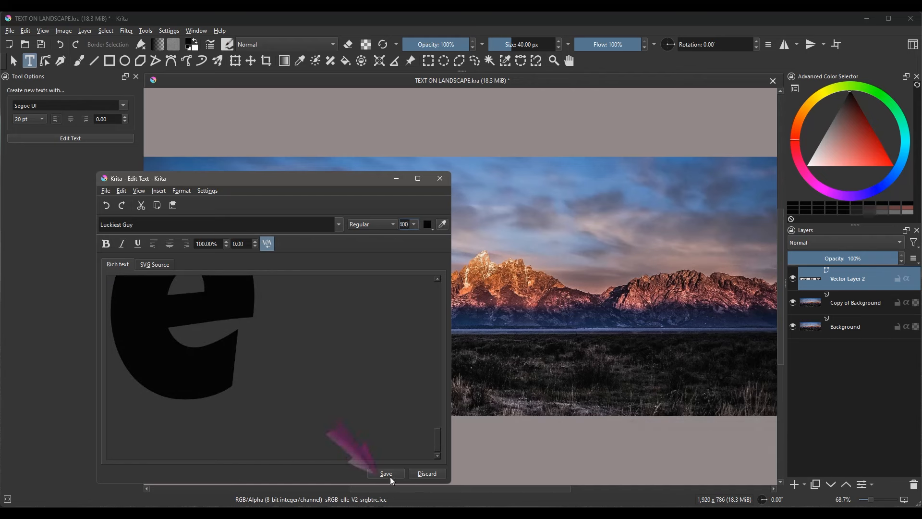
# Place the Nature text on the canvas and recolour it white
pyautogui.click(386, 473)
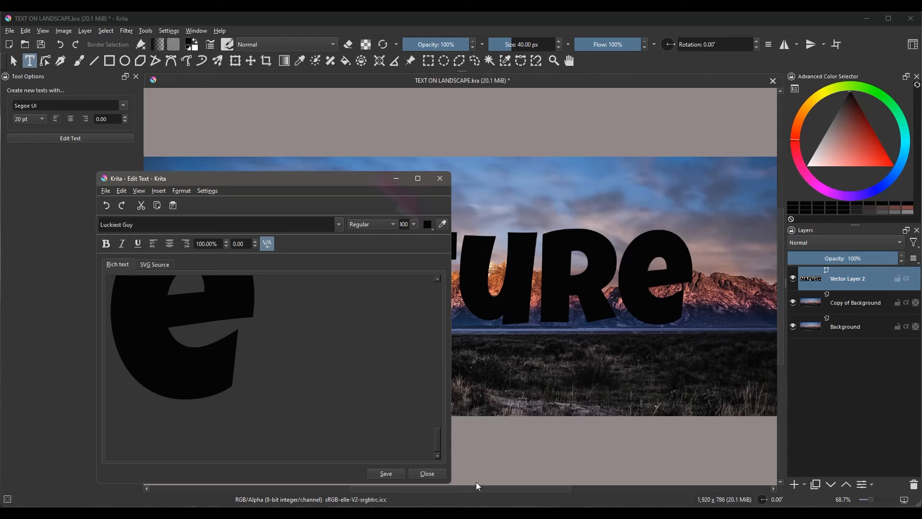
pyautogui.click(426, 224)
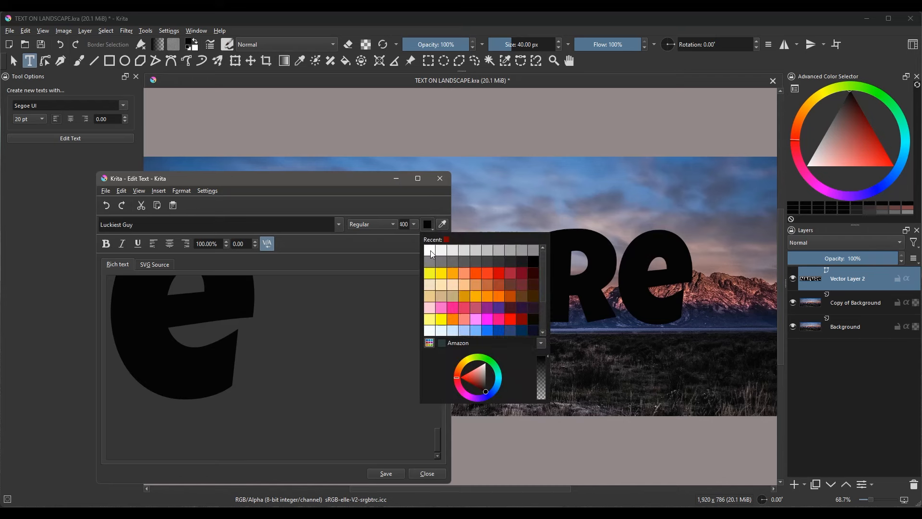
pyautogui.click(432, 250)
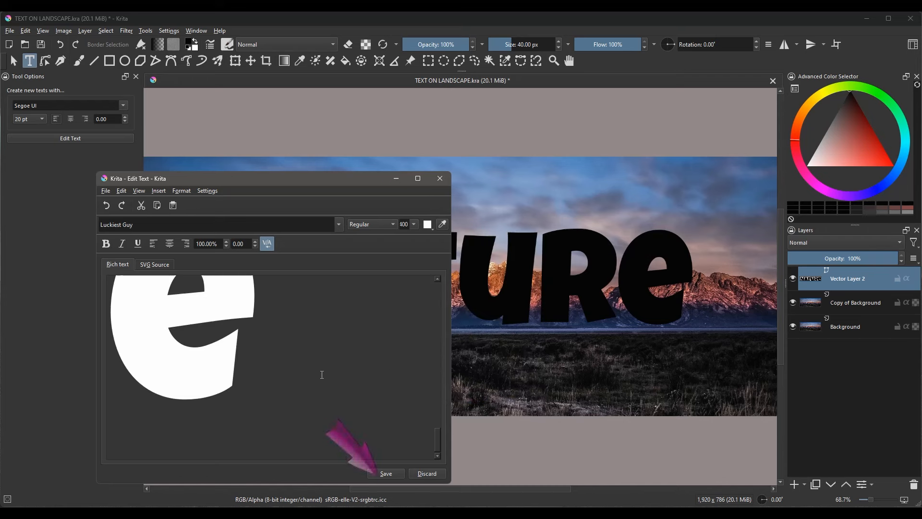
pyautogui.click(385, 473)
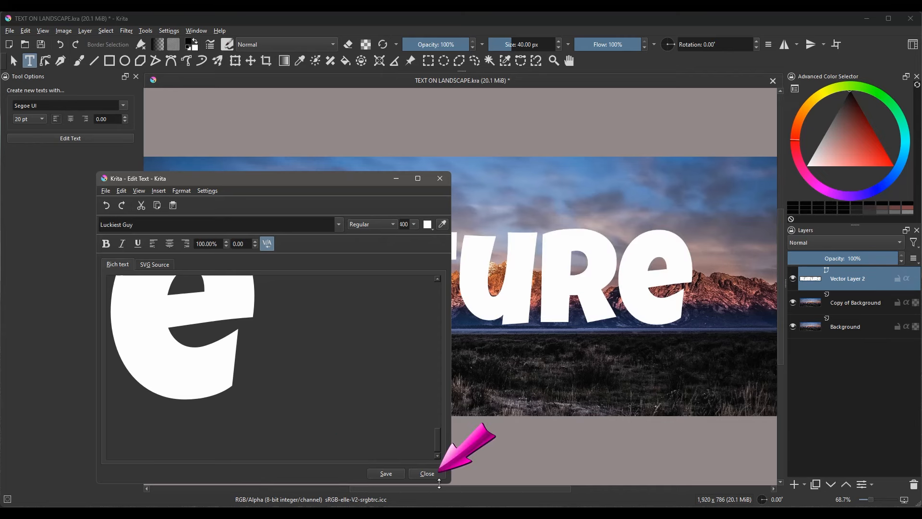
# Close the text editor and hide Copy of Background to reveal the white NATURE
pyautogui.click(427, 474)
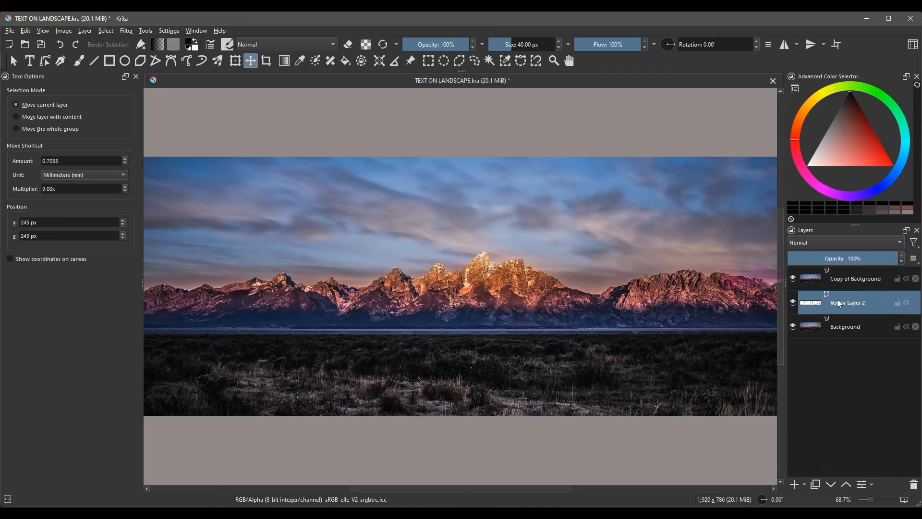
pyautogui.click(792, 278)
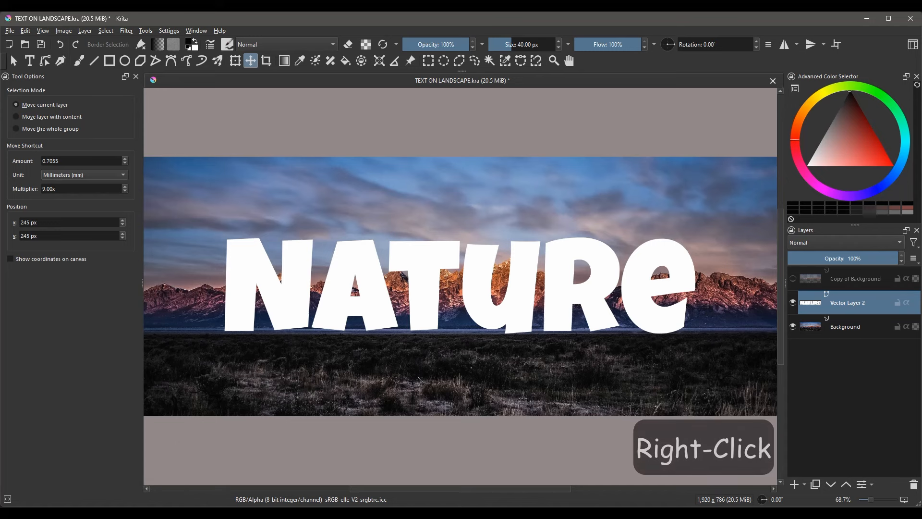
pyautogui.rightClick(846, 302)
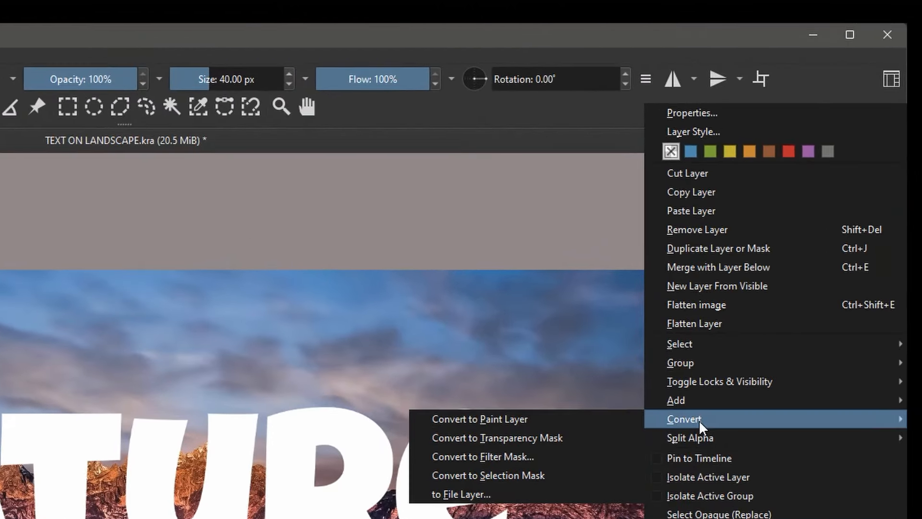
pyautogui.moveTo(634, 430)
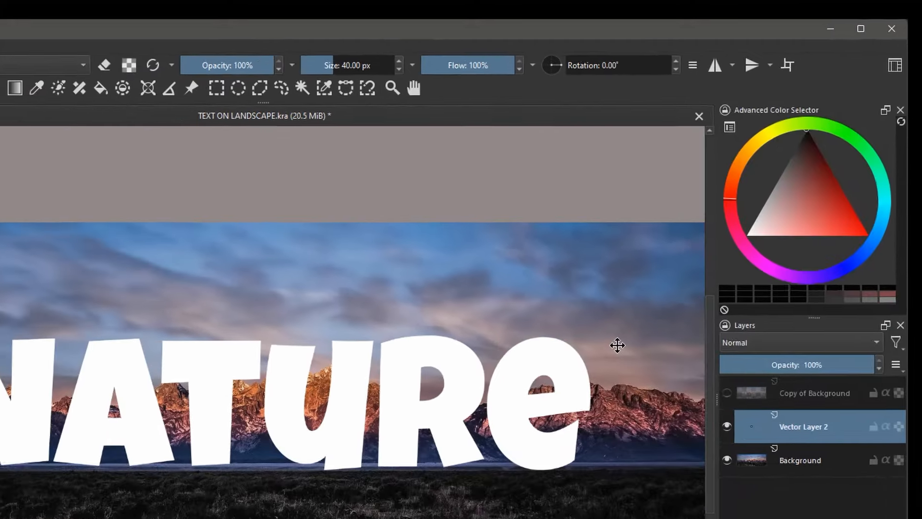
# Rename the text layer Nature1, duplicate it as Nature2, and reselect Nature1
pyautogui.press('F2')
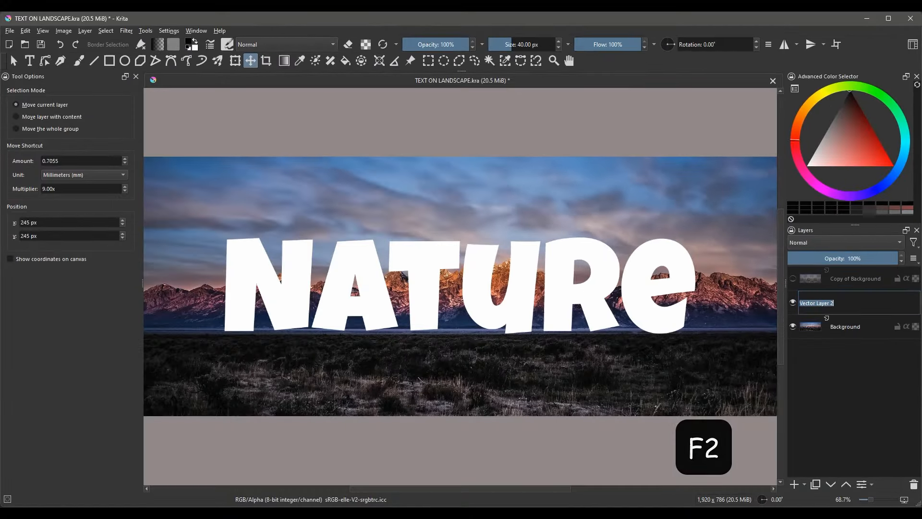
pyautogui.press('F2')
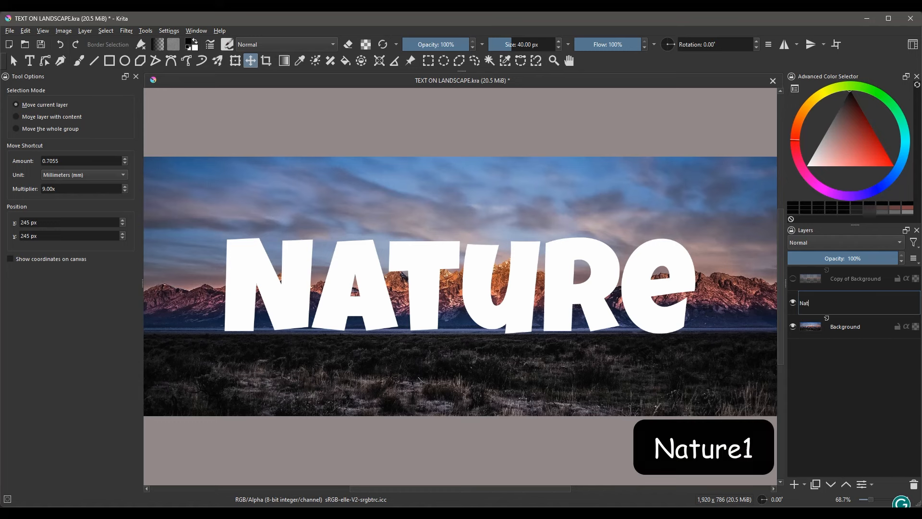
pyautogui.press('Return')
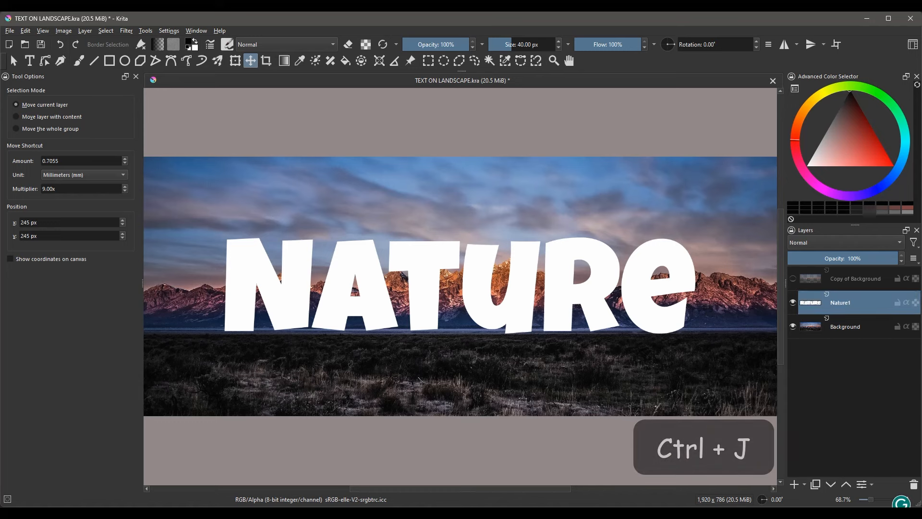
pyautogui.press('ctrl+j')
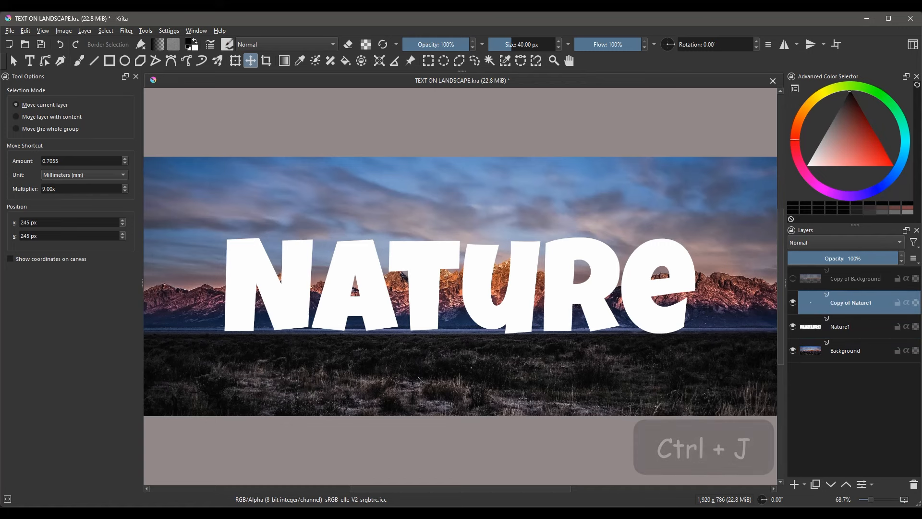
pyautogui.doubleClick(849, 302)
pyautogui.write('Nature2')
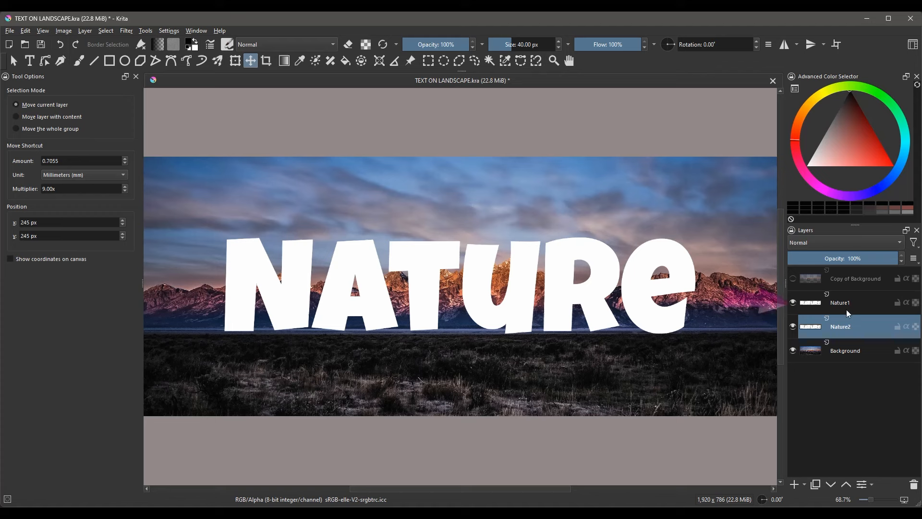
pyautogui.click(840, 302)
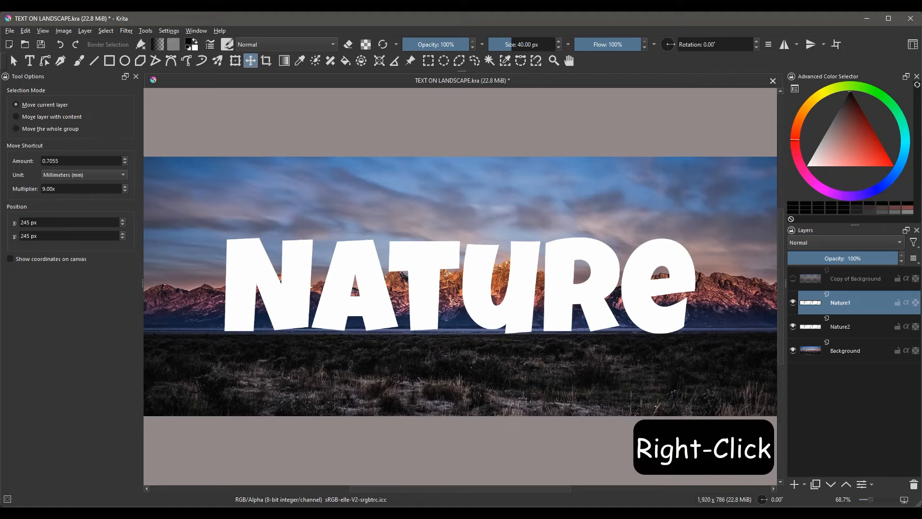
# Enable a drop shadow on Nature1: opacity 100%, angle 150°, distance 33 px, size 14 px
pyautogui.rightClick(840, 302)
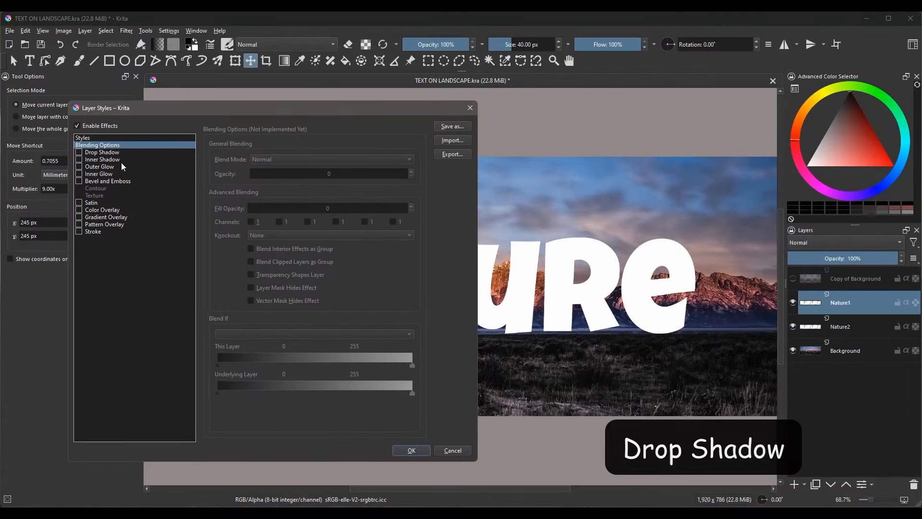
pyautogui.click(102, 151)
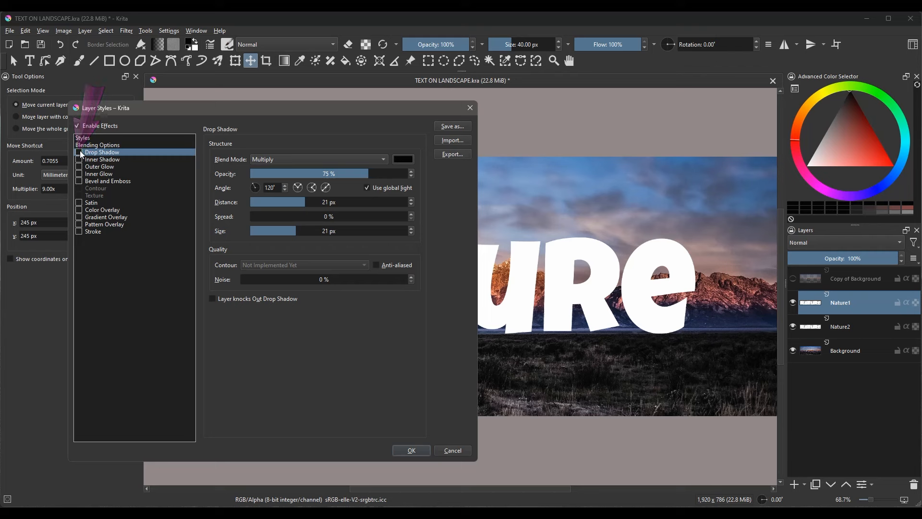
pyautogui.click(79, 151)
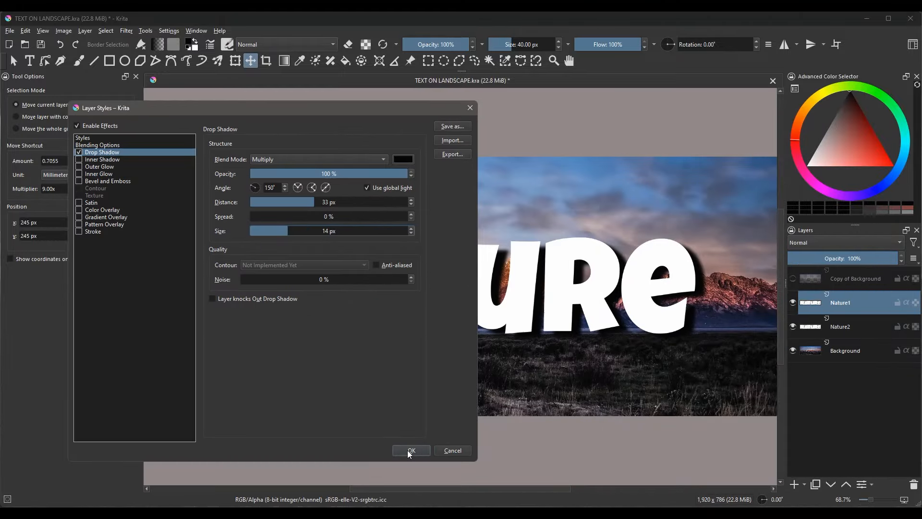
# Apply the drop shadow, hide Background and Nature2, and select the NATURE letters
pyautogui.click(411, 450)
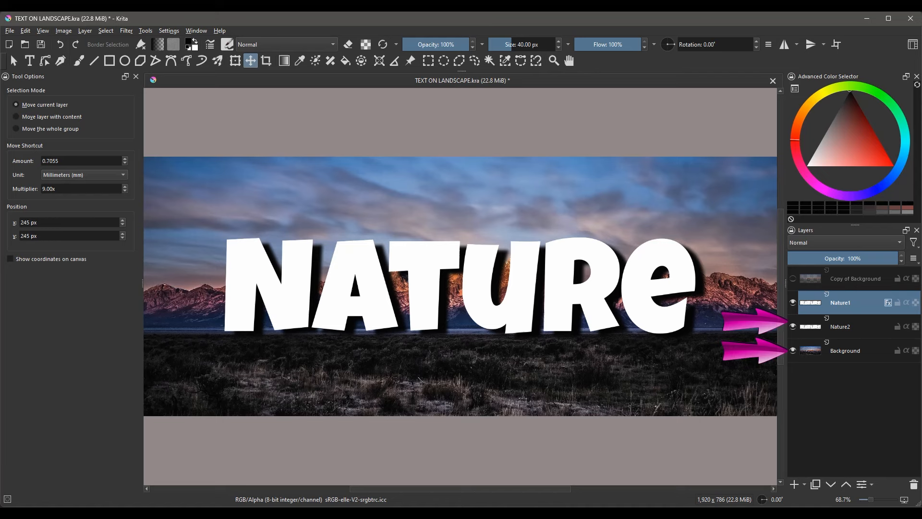
pyautogui.click(793, 350)
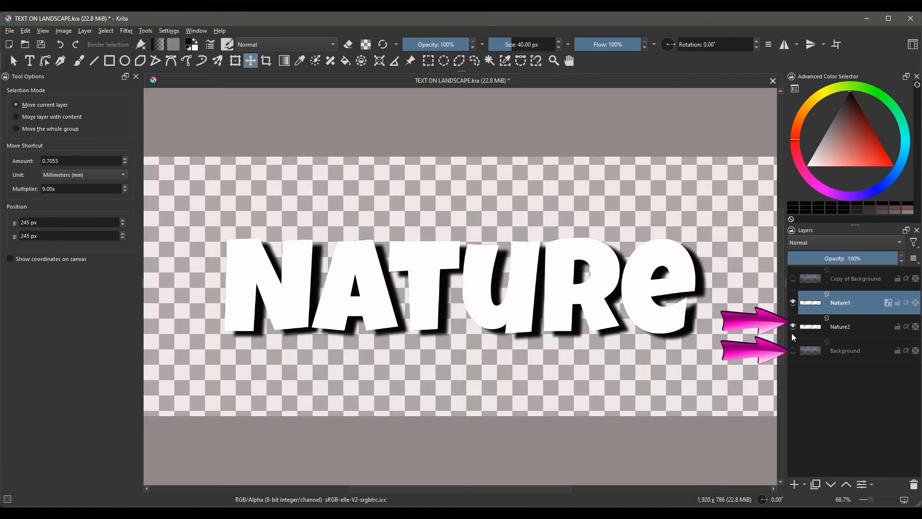
pyautogui.click(793, 327)
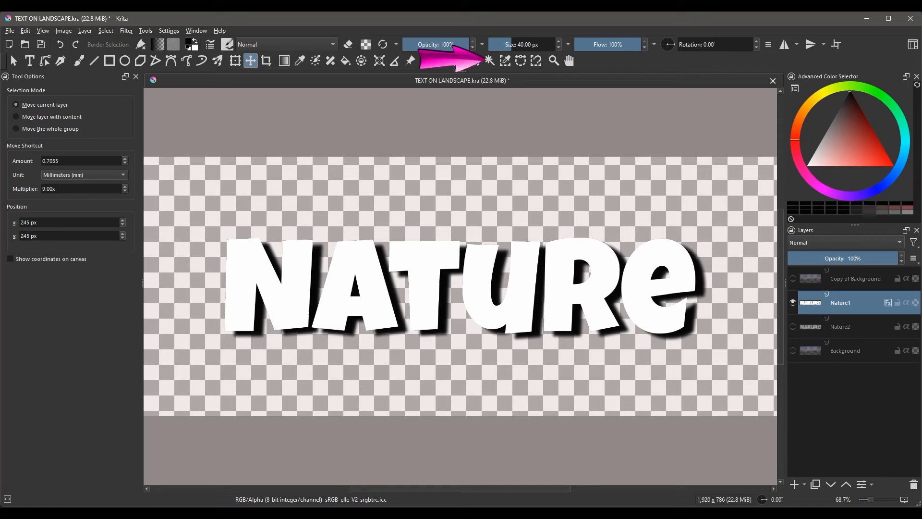
pyautogui.click(489, 61)
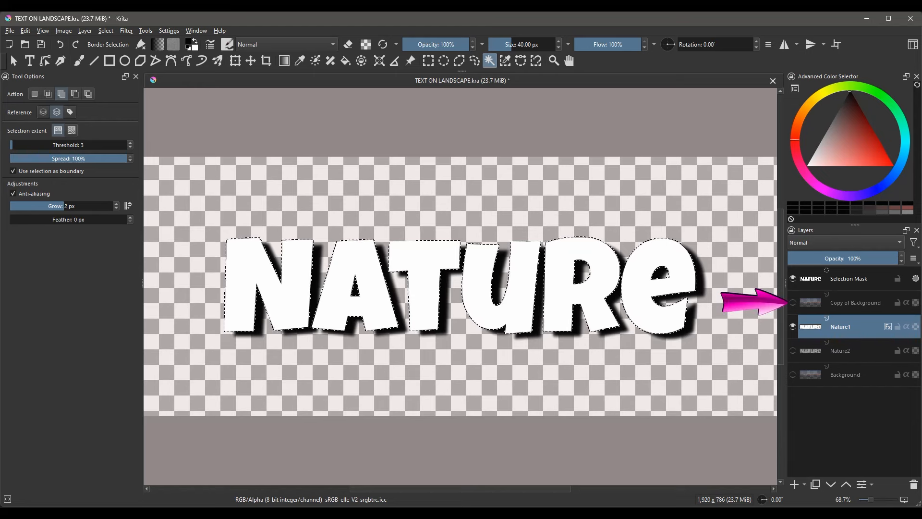
# Show Copy of Background, try deleting inside the letter selection, then undo it
pyautogui.click(793, 302)
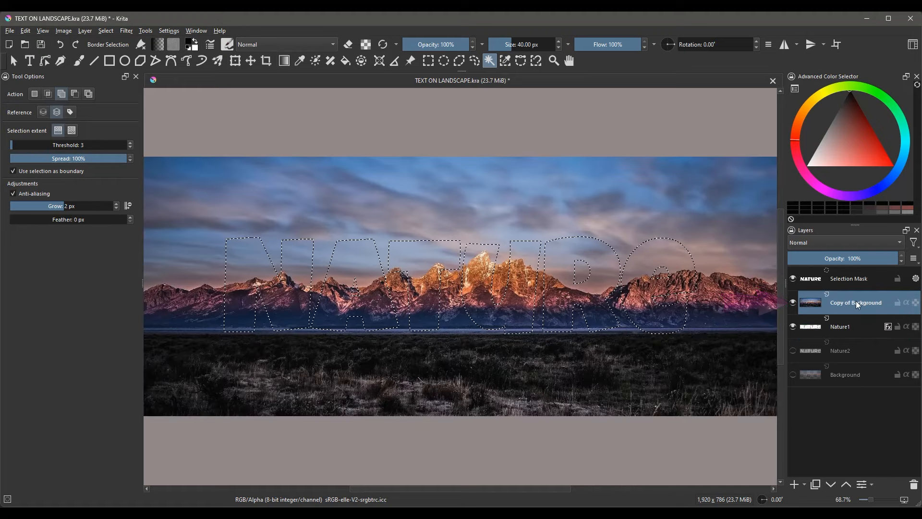
pyautogui.press('Delete')
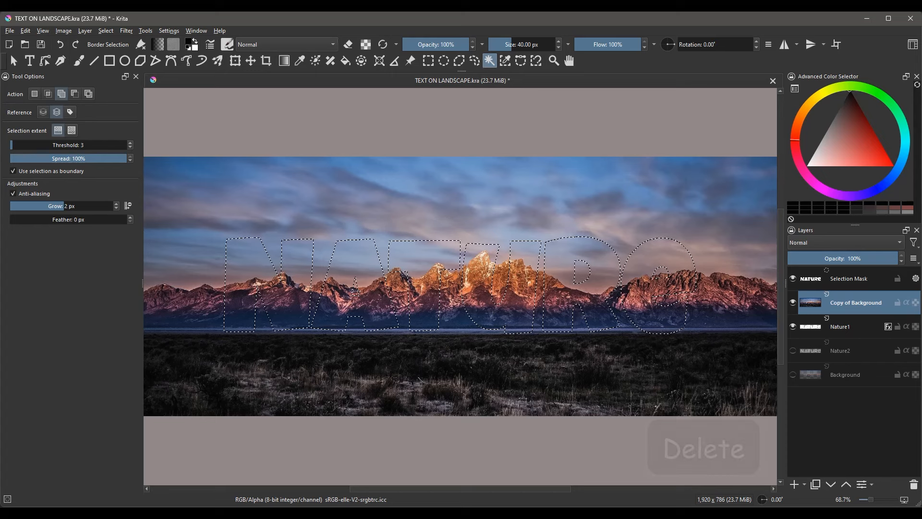
pyautogui.press('Delete')
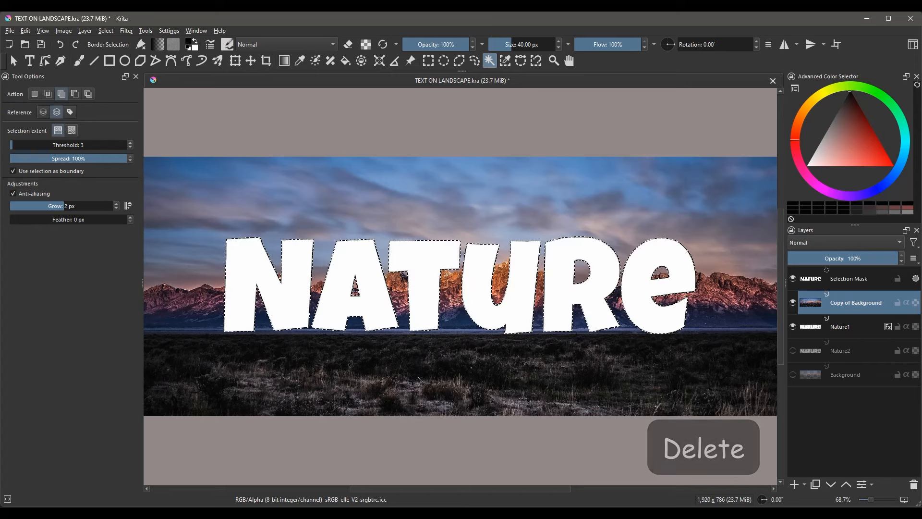
pyautogui.press('Delete')
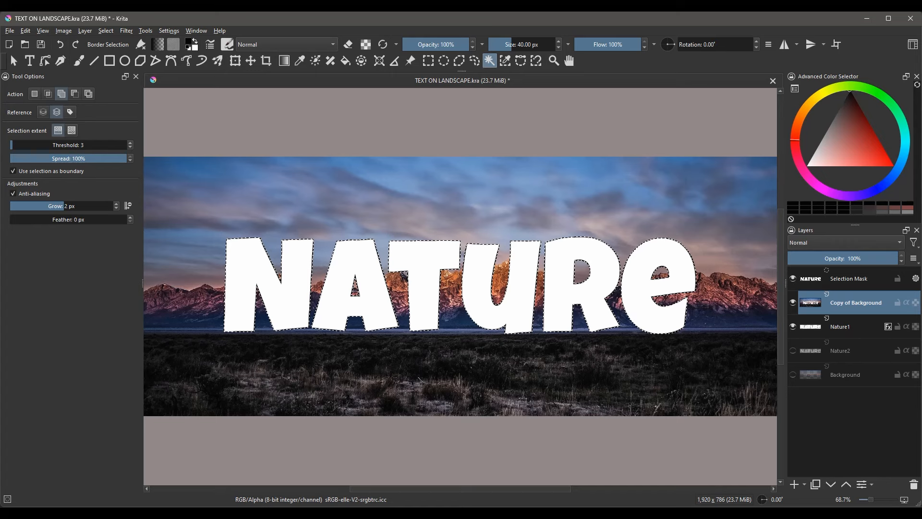
pyautogui.press('ctrl+z')
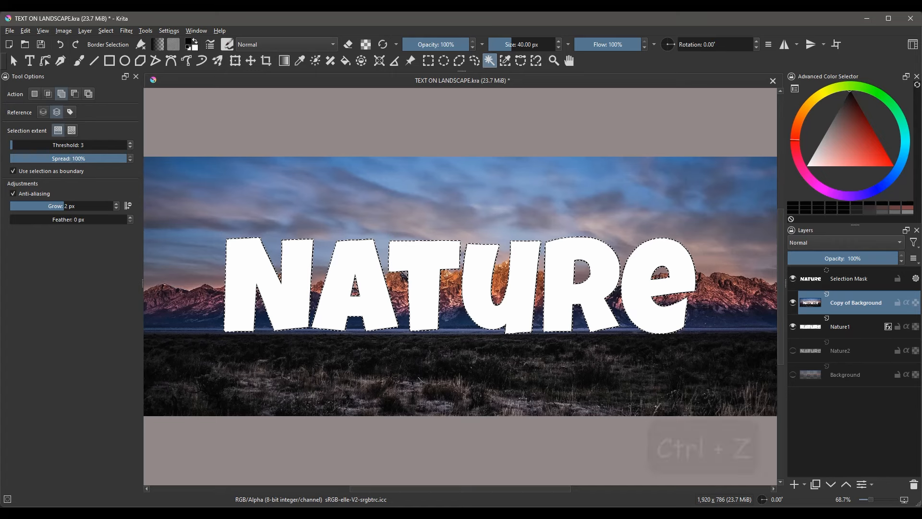
pyautogui.press('ctrl+z')
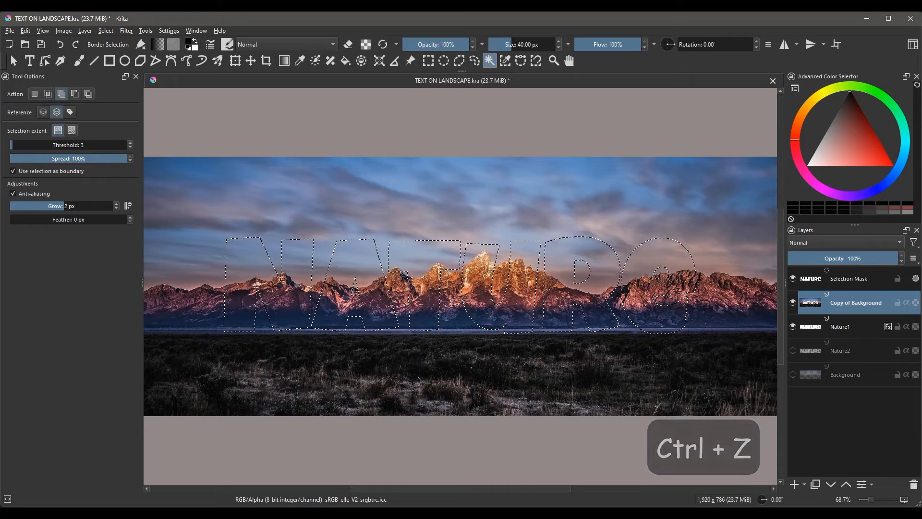
pyautogui.press('ctrl+z')
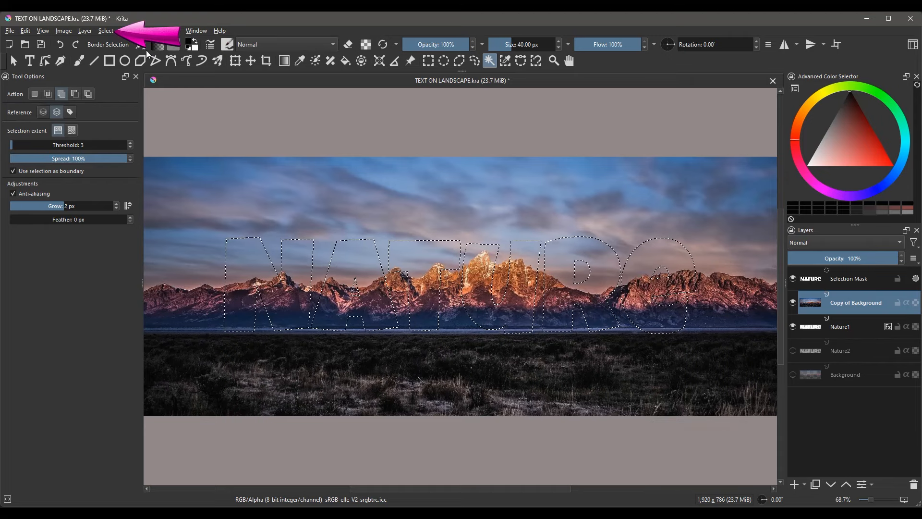
# Invert the letter selection, remove the landscape outside the letters, and deselect
pyautogui.click(105, 31)
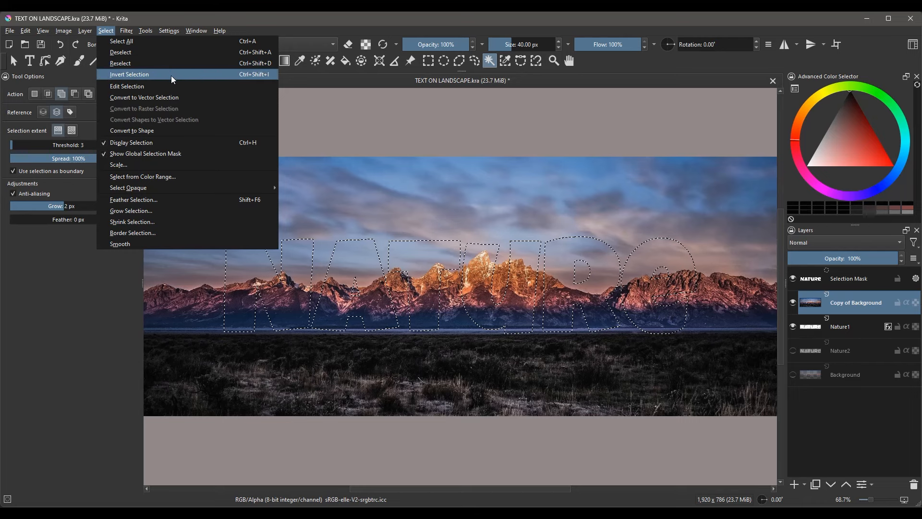
pyautogui.click(129, 74)
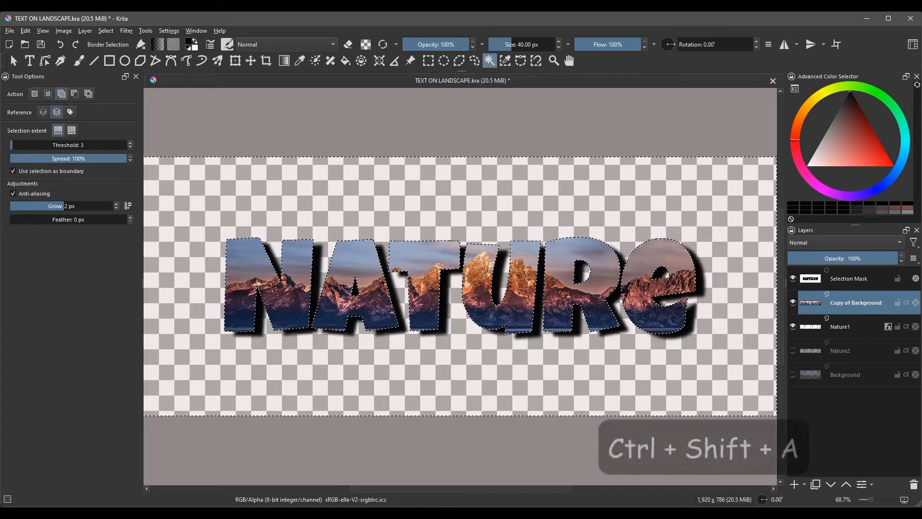
pyautogui.press('ctrl+shift+a')
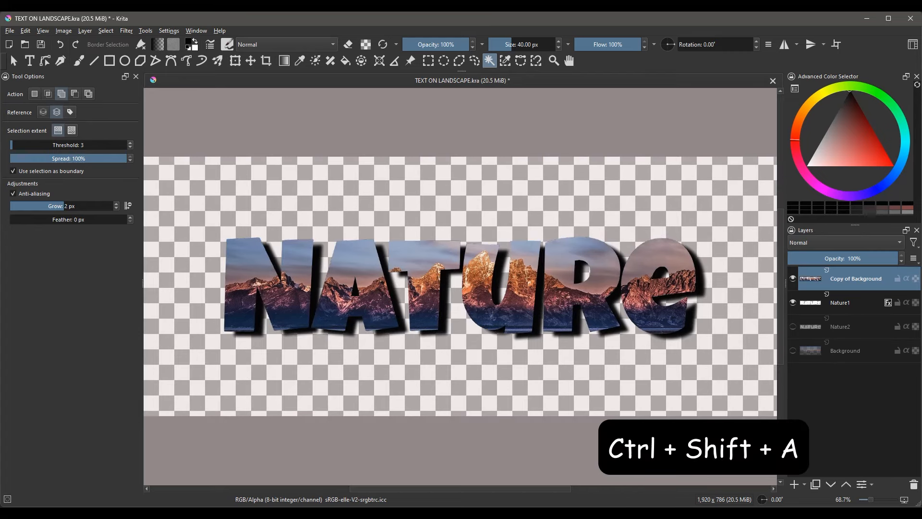
pyautogui.press('ctrl+shift+a')
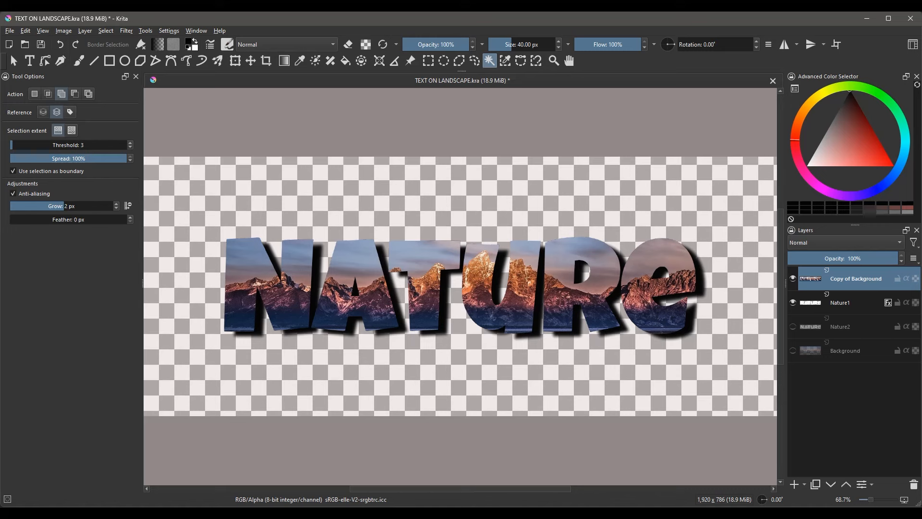
pyautogui.moveTo(380, 387)
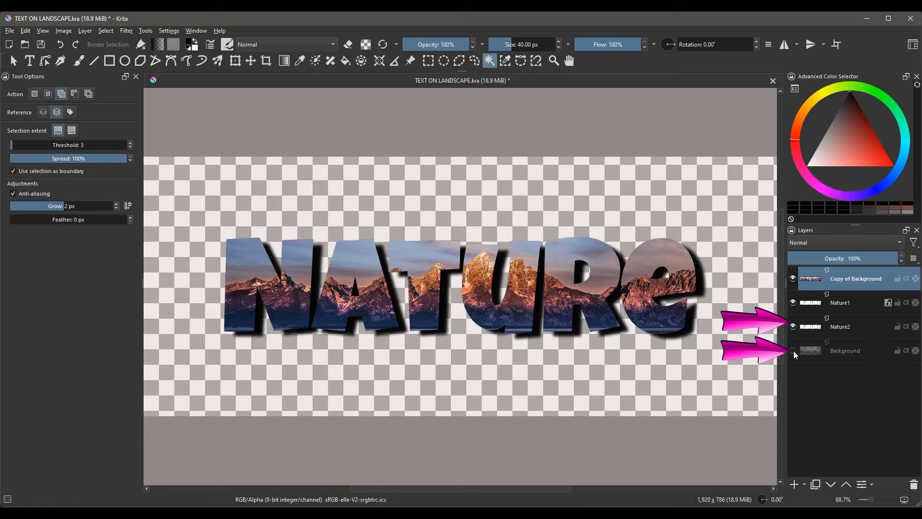
# Turn the Background and Nature2 layers back on so the landscape shows behind the letters
pyautogui.click(793, 351)
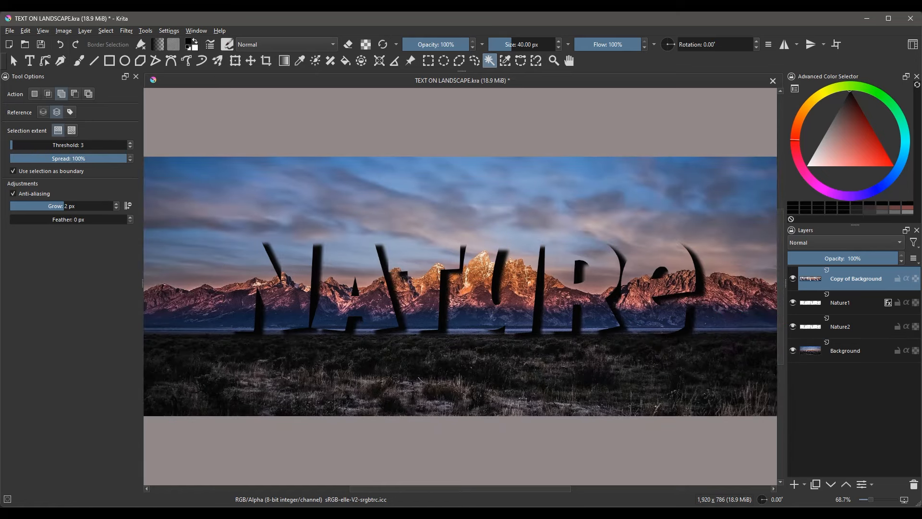
pyautogui.click(853, 327)
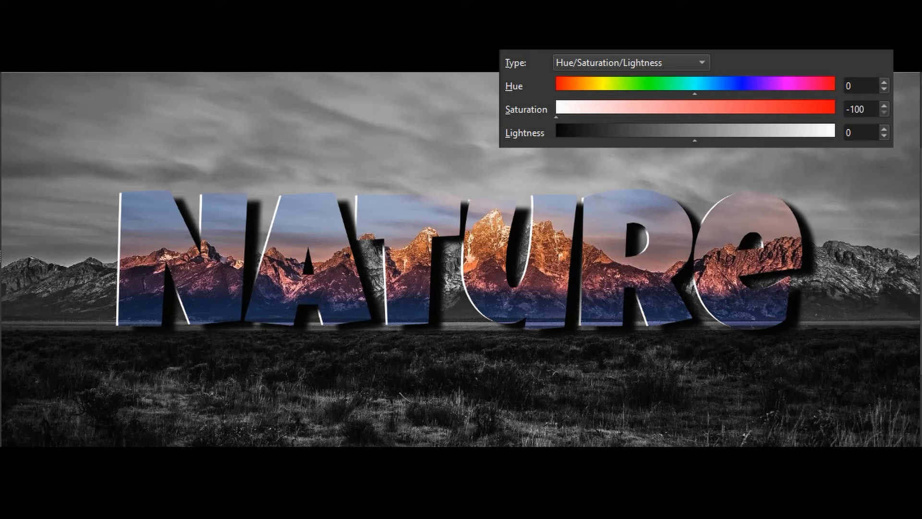
pyautogui.moveTo(556, 128)
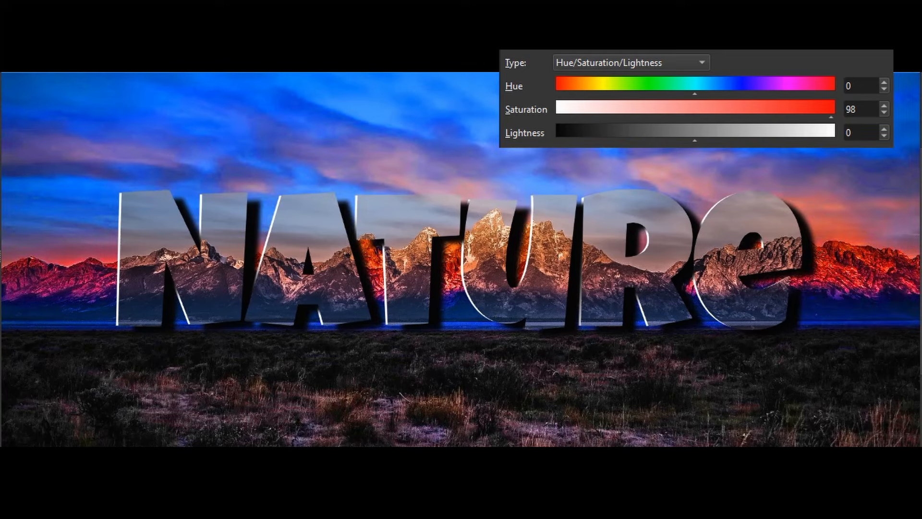
pyautogui.moveTo(692, 94)
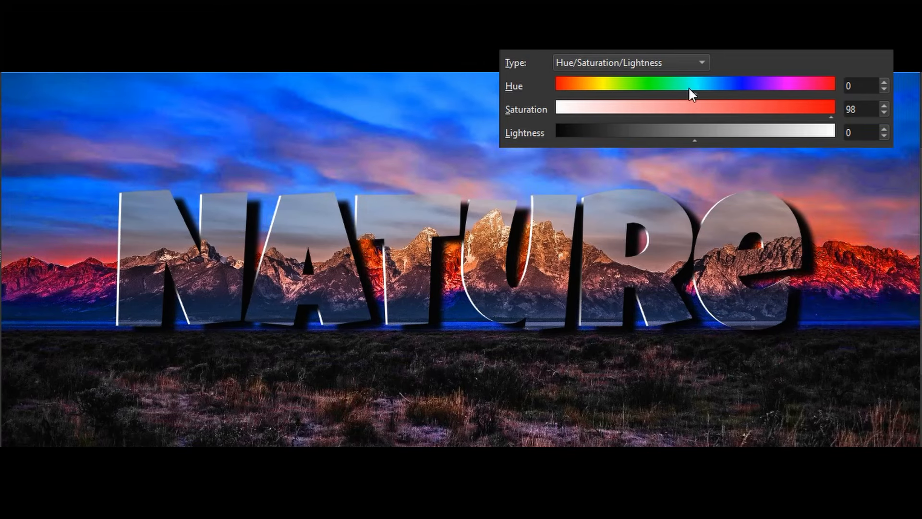